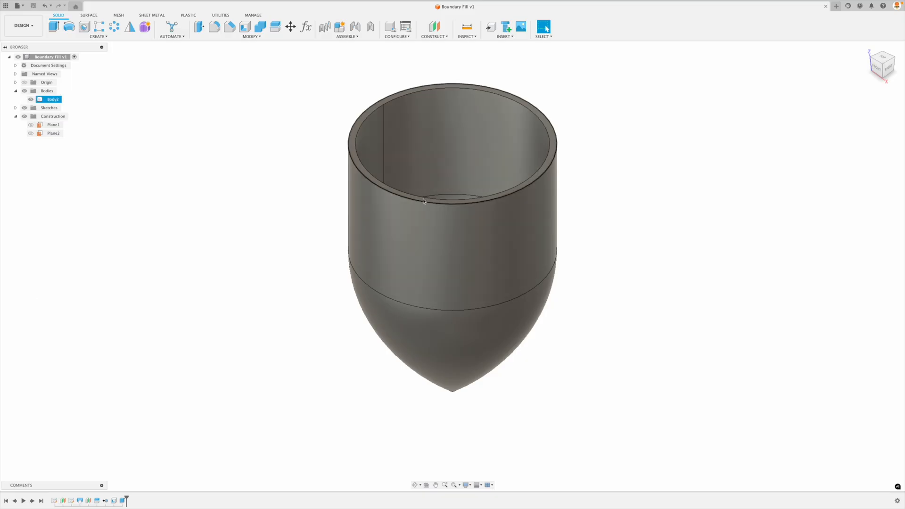
Start a Section Analysis on the YZ plane to expose the shell's hollow interior and wall thickness
{"action": "left_click", "coordinate": [504, 37]}
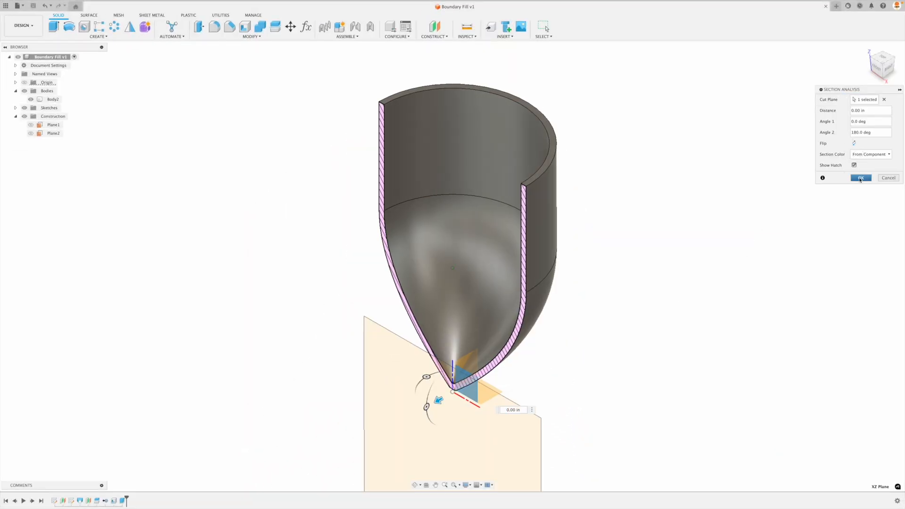
Confirm the section analysis so the half-section view is kept
{"action": "left_click", "coordinate": [860, 177]}
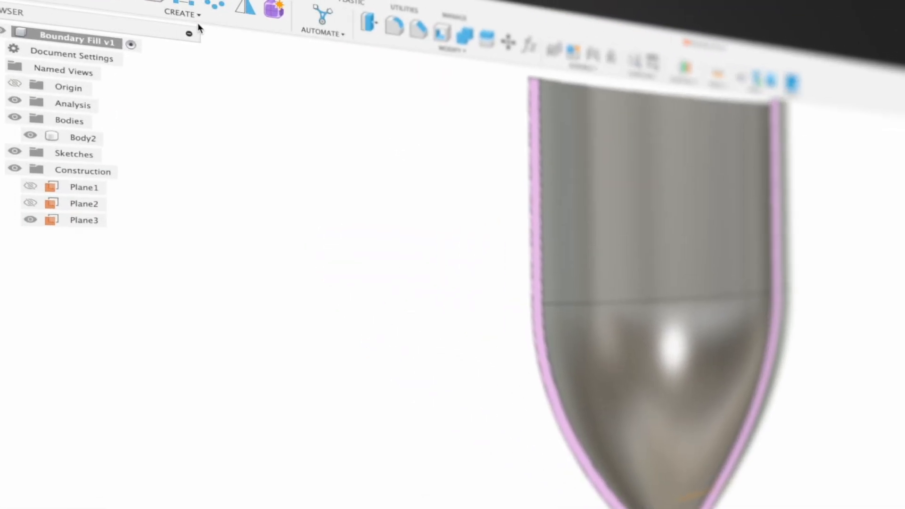
Boundary-fill the bottom interior cell using Body2 and Plane3 as tools, creating Body1
{"action": "left_click", "coordinate": [179, 13]}
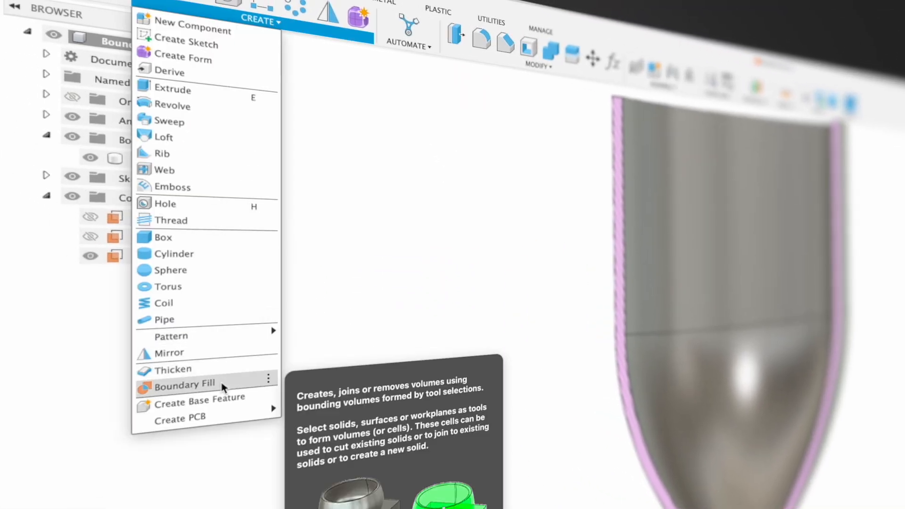
{"action": "left_click", "coordinate": [185, 384]}
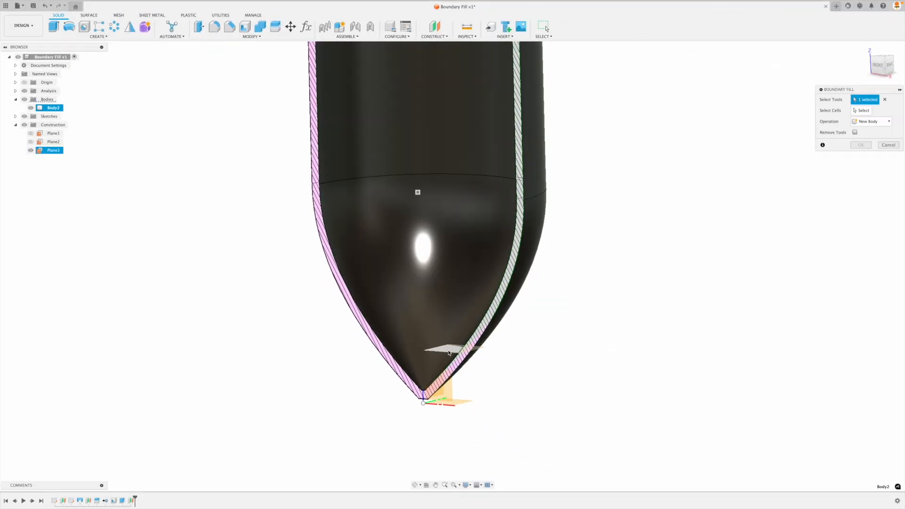
{"action": "left_click", "coordinate": [448, 352]}
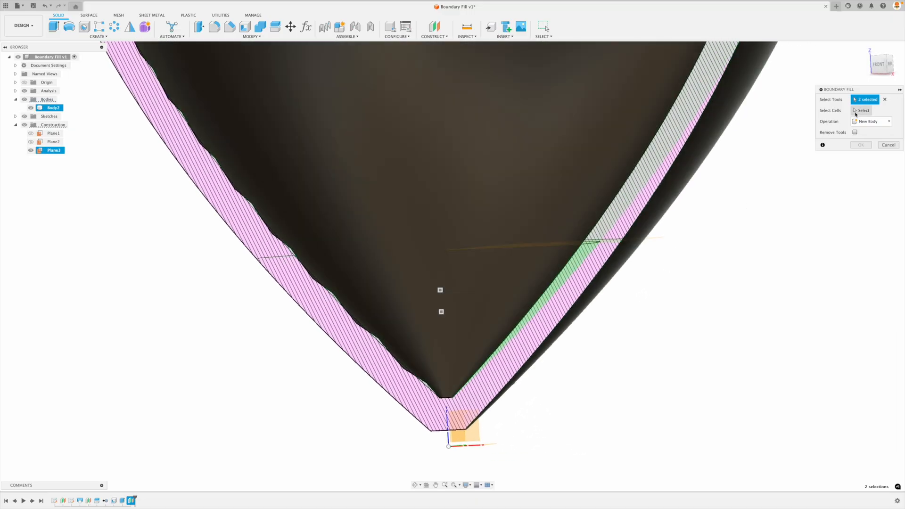
{"action": "left_click", "coordinate": [439, 290]}
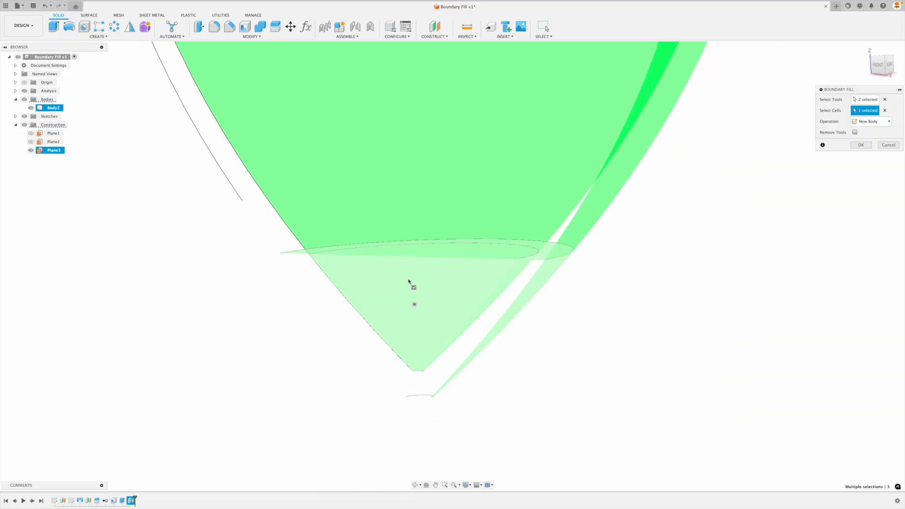
{"action": "left_click", "coordinate": [860, 145]}
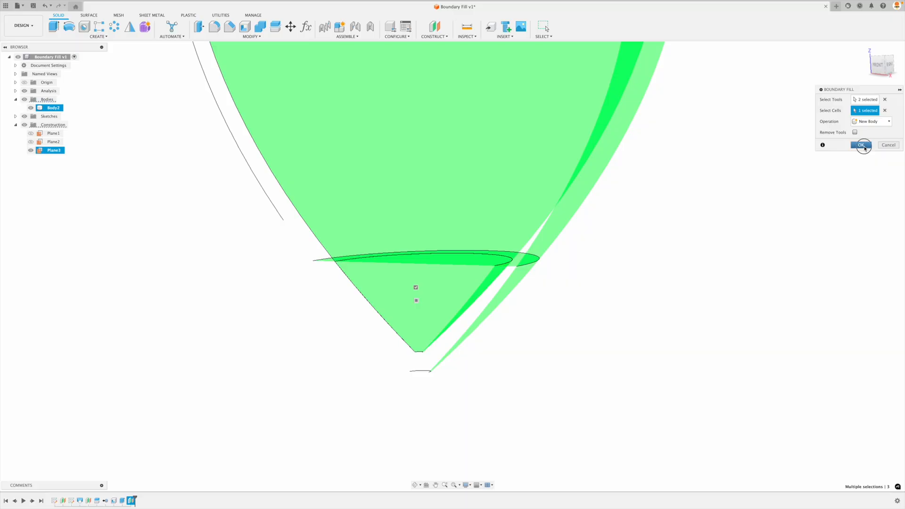
{"action": "left_click", "coordinate": [861, 145]}
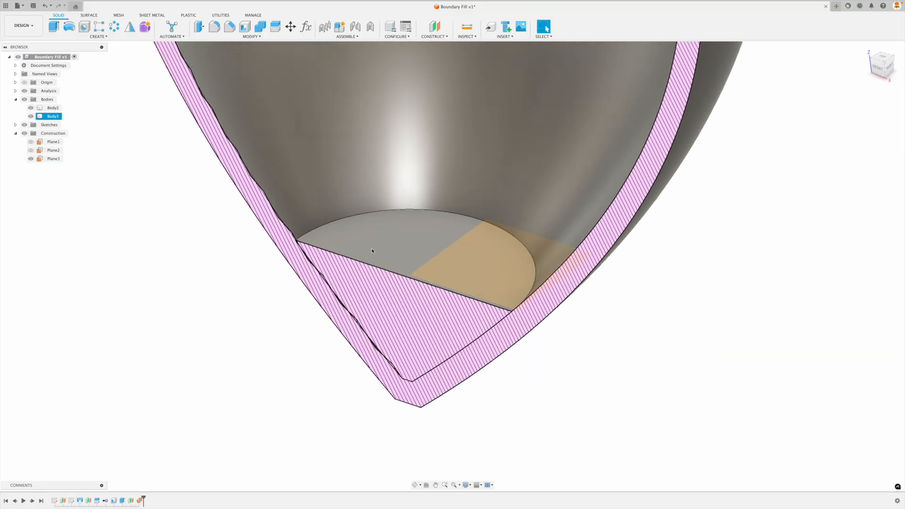
Rerun Boundary Fill with Body2 and Plane3, picking a cell at the pointed bottom to create Body4
{"action": "left_click", "coordinate": [139, 500]}
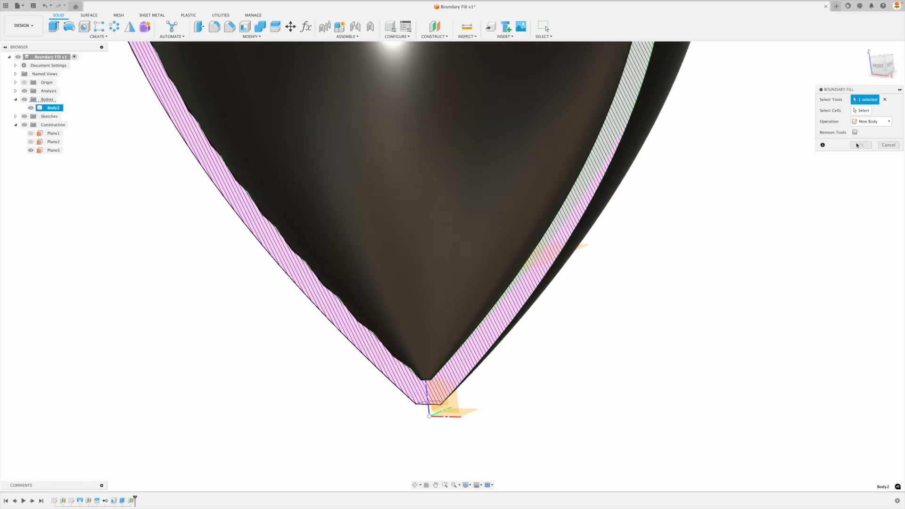
{"action": "left_click", "coordinate": [52, 150]}
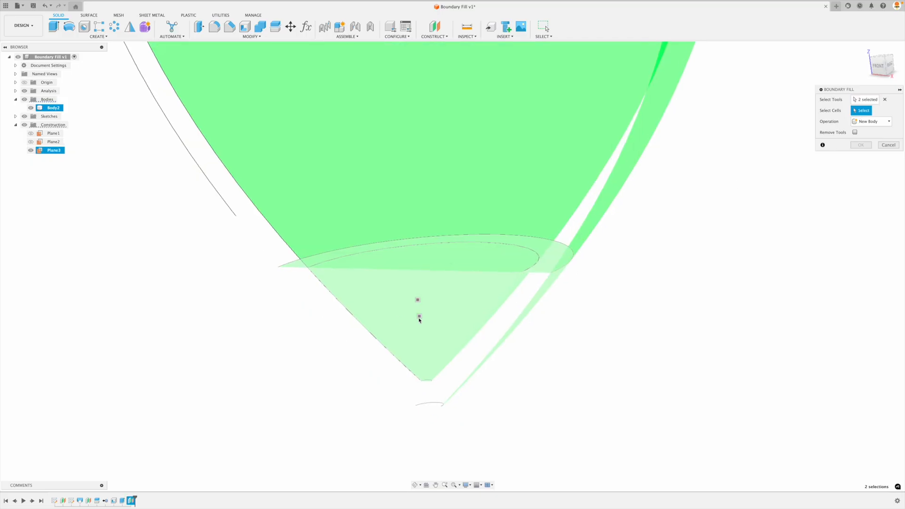
{"action": "left_click", "coordinate": [418, 317]}
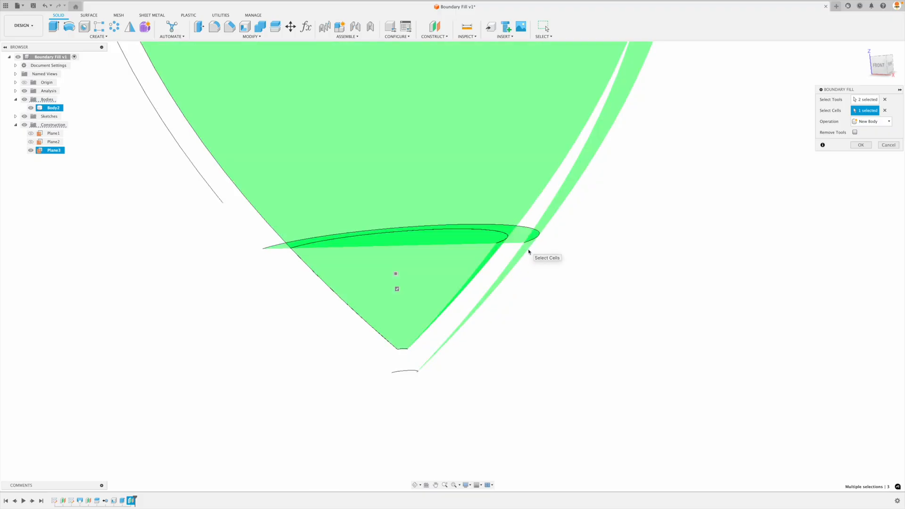
{"action": "mouse_move", "coordinate": [786, 167]}
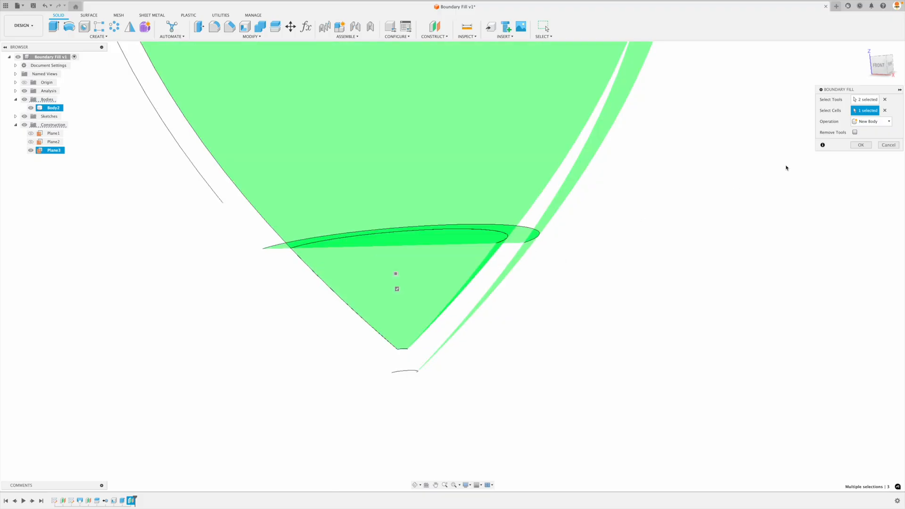
{"action": "left_click", "coordinate": [862, 145]}
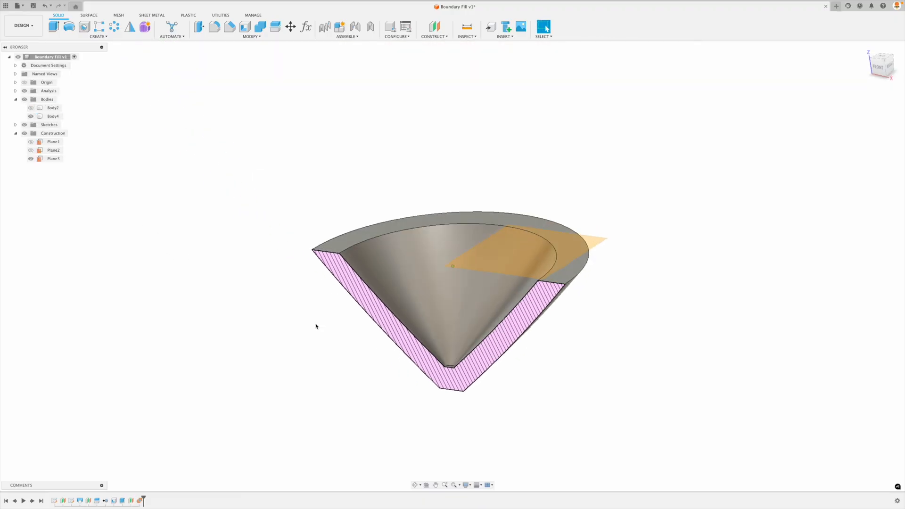
Delete Body4 and boundary-fill the bottom interior cell below Plane3 to create Body3
{"action": "left_click", "coordinate": [53, 107]}
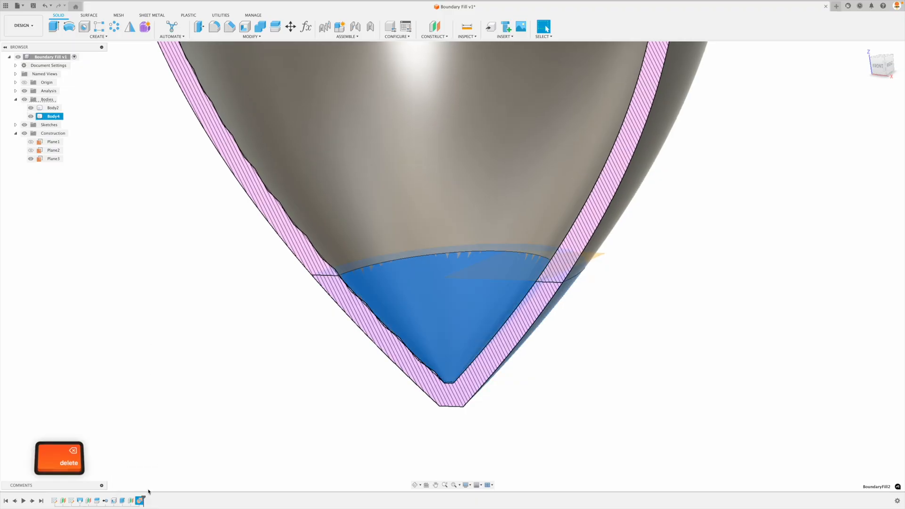
{"action": "left_click", "coordinate": [97, 36]}
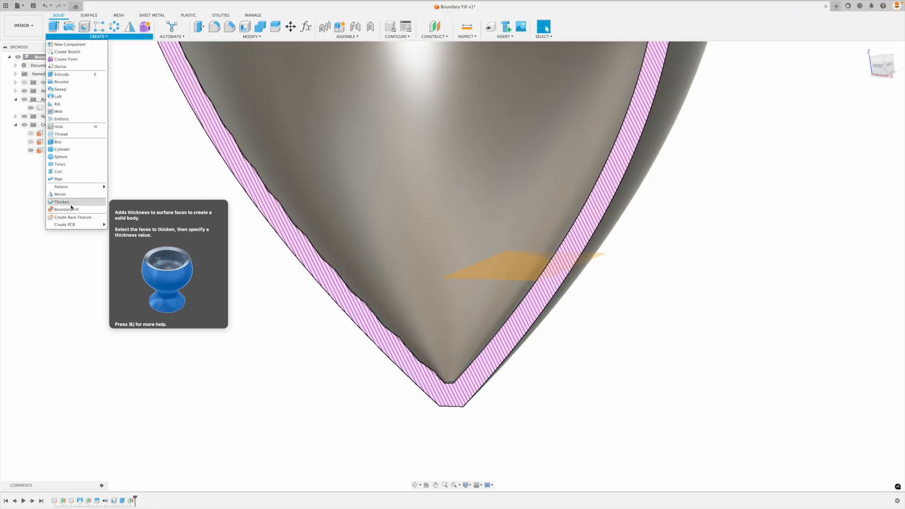
{"action": "left_click", "coordinate": [66, 208]}
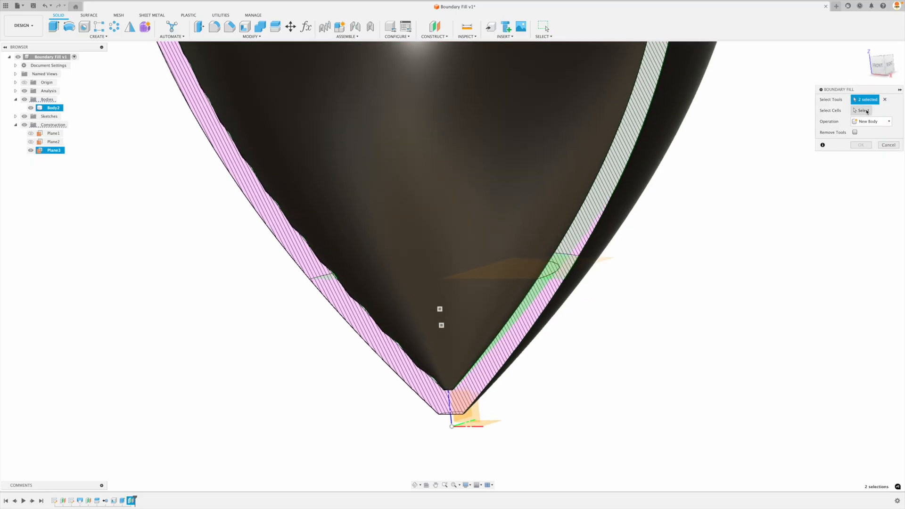
{"action": "left_click", "coordinate": [439, 309]}
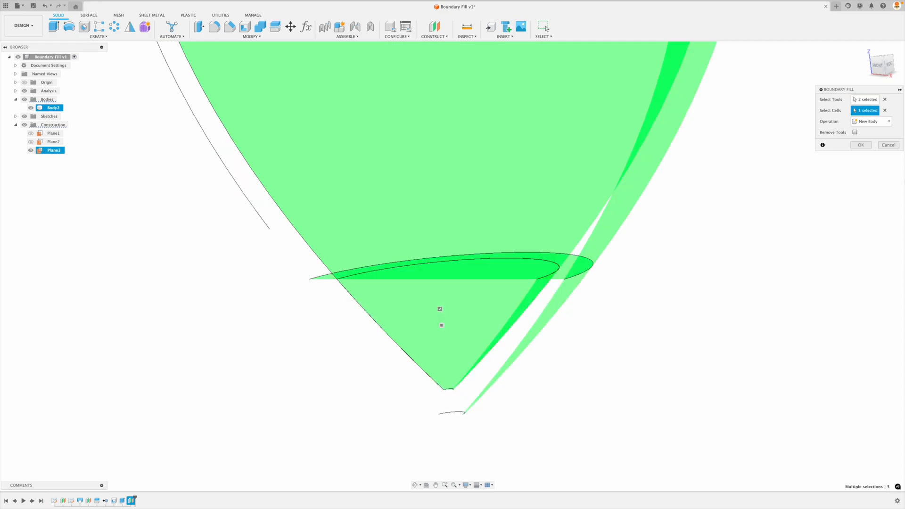
{"action": "left_click", "coordinate": [861, 145]}
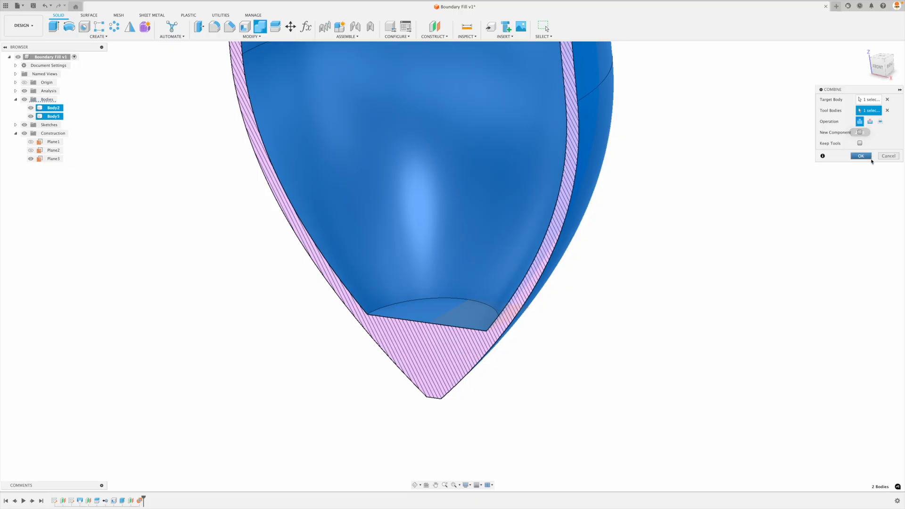
Confirm the Combine join merging Body3 into Body2, leaving one solid-bottomed body
{"action": "left_click", "coordinate": [861, 156]}
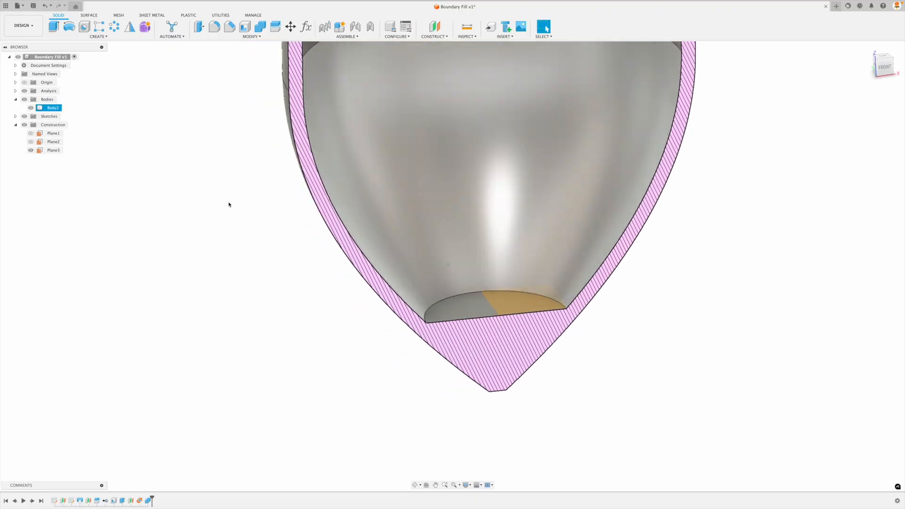